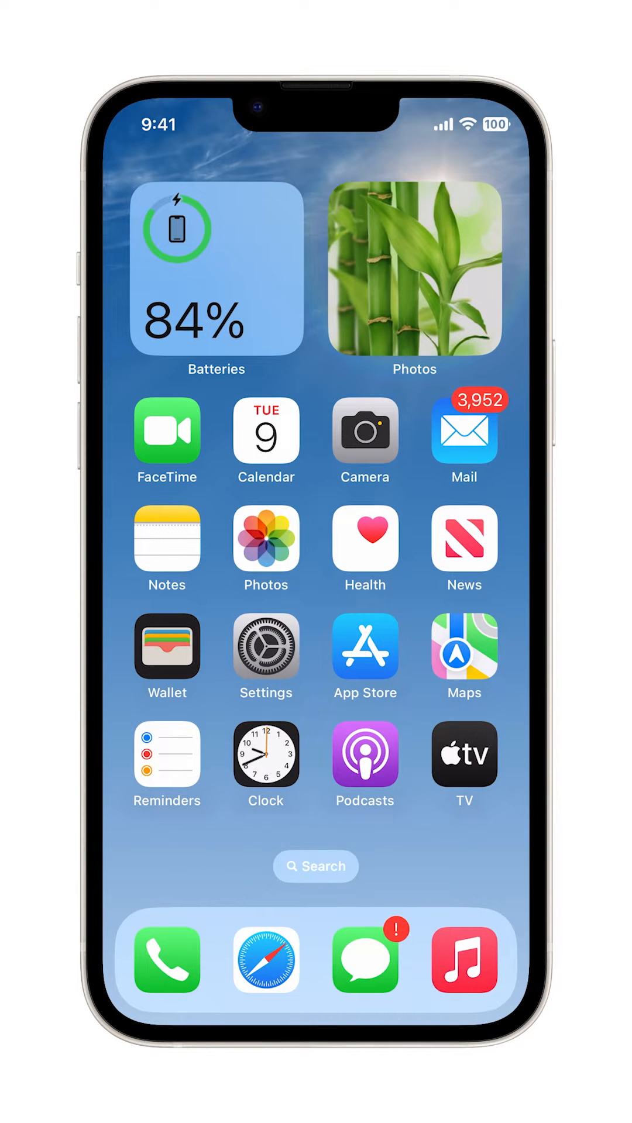
Launch the Settings app from the home screen
{"action": "left_click", "coordinate": [265, 647]}
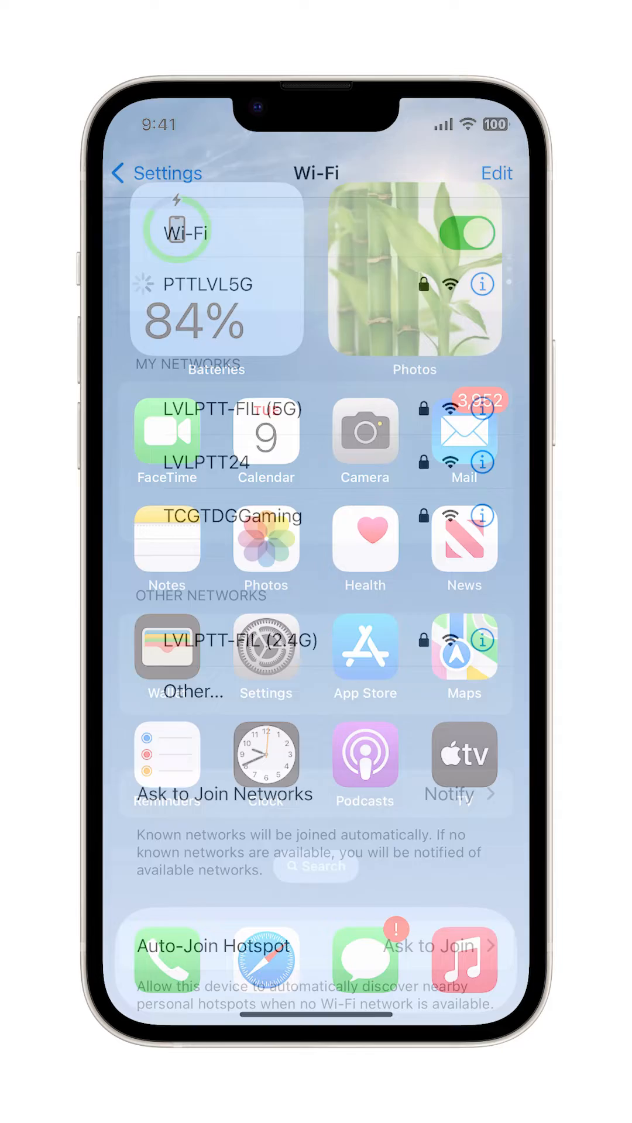
Enter the Wi-Fi page and switch its known networks list into edit mode
{"action": "left_click", "coordinate": [164, 173]}
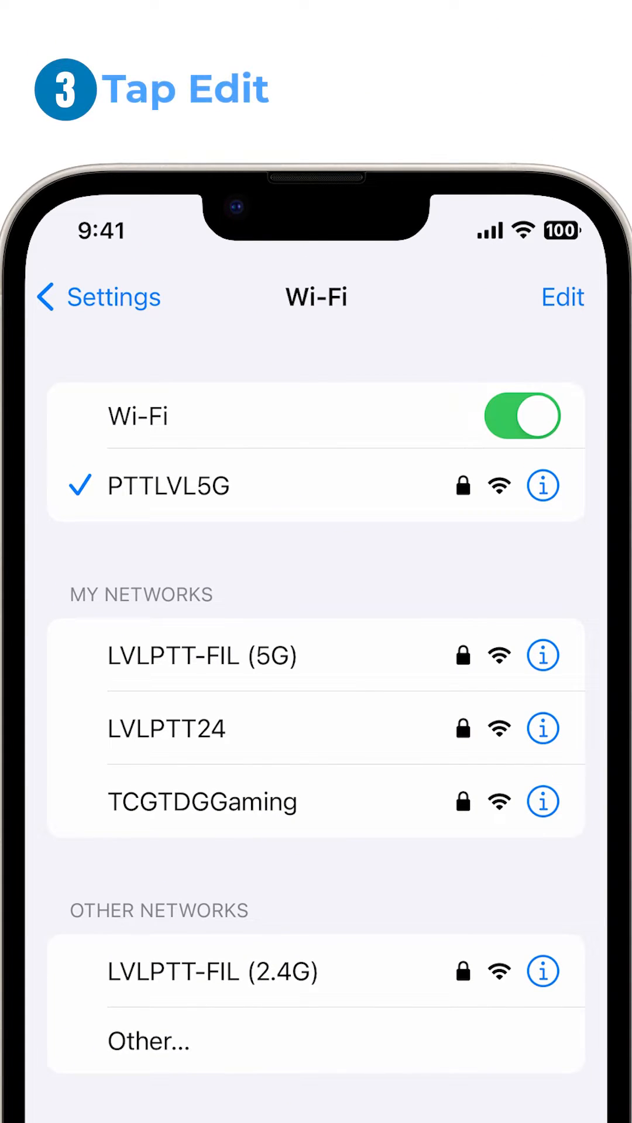
{"action": "left_click", "coordinate": [563, 297]}
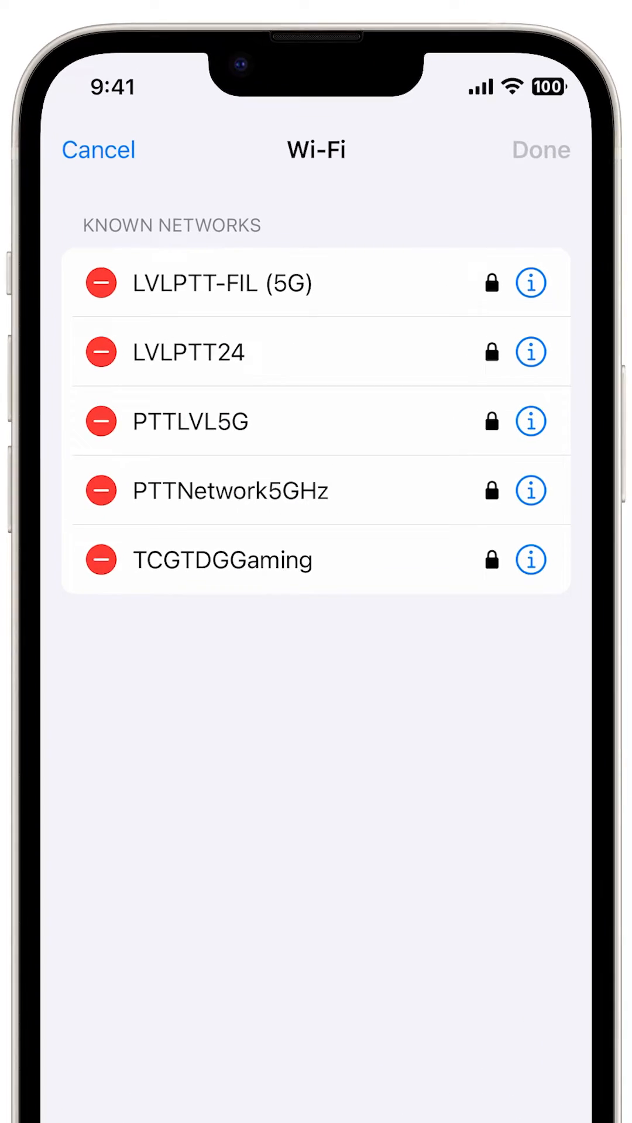
Forget the LVLPTT-FIL (5G) network from its details page and confirm
{"action": "left_click", "coordinate": [537, 283]}
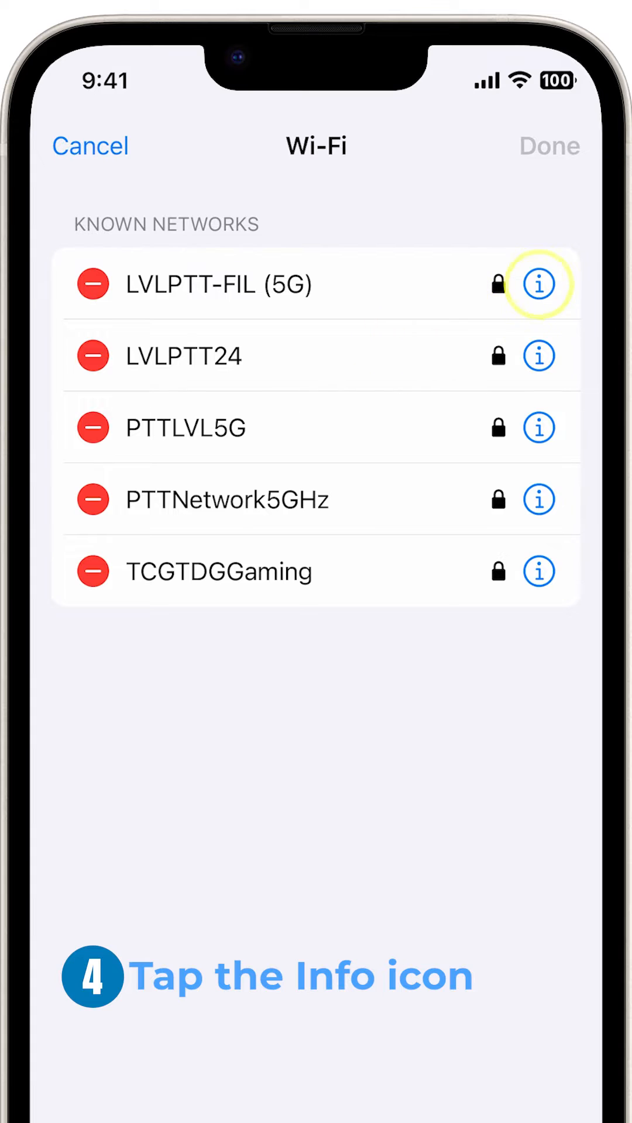
{"action": "left_click", "coordinate": [538, 283]}
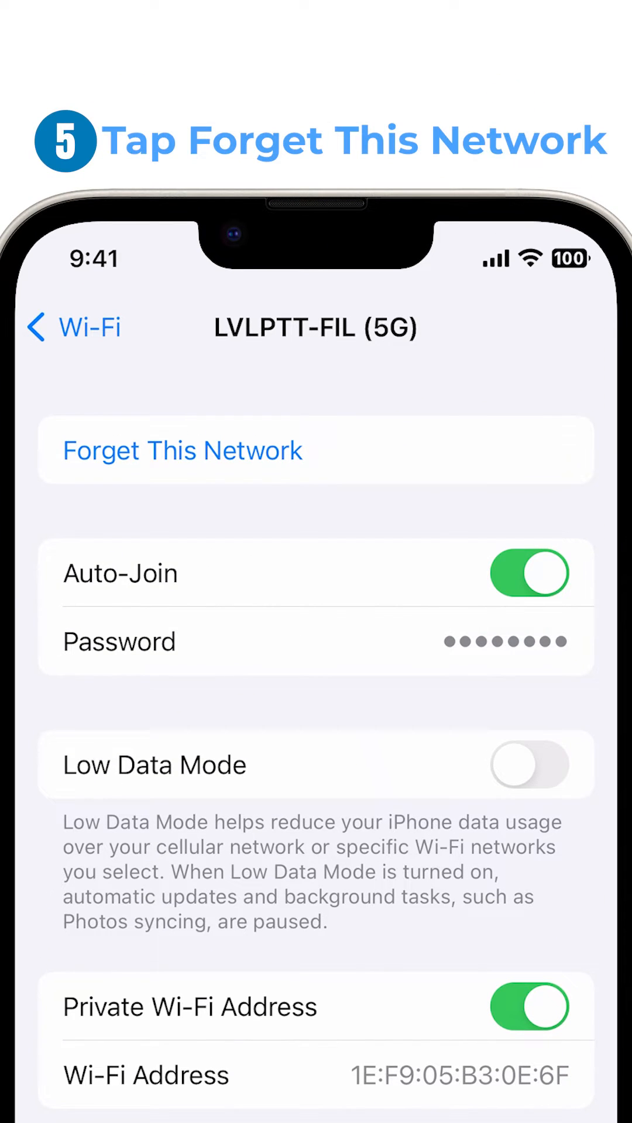
{"action": "left_click", "coordinate": [181, 449]}
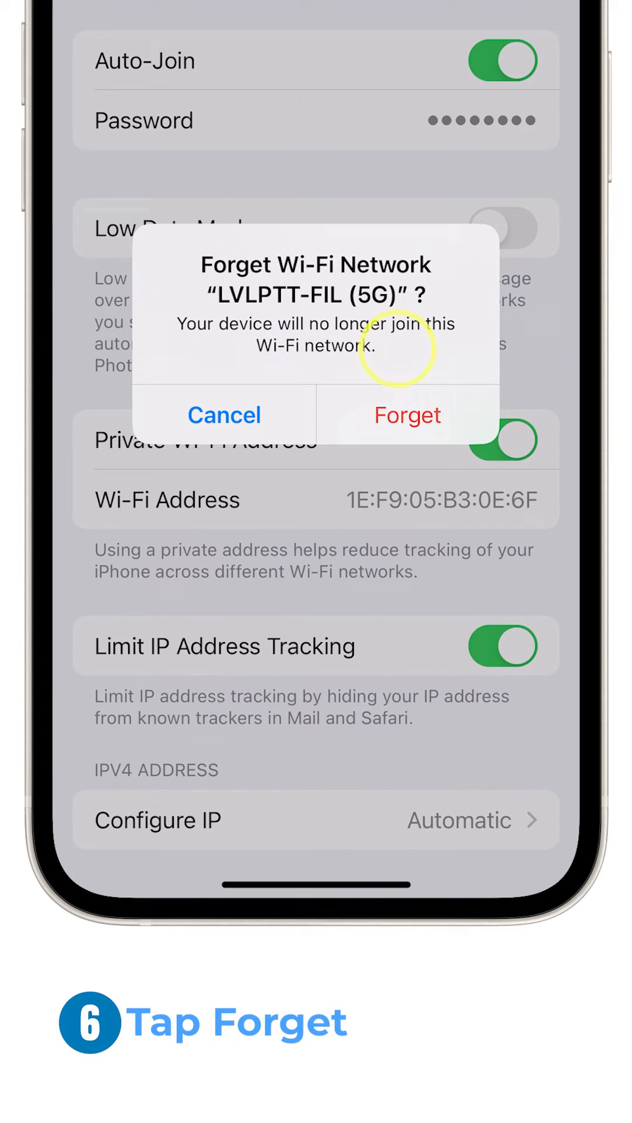
{"action": "left_click", "coordinate": [407, 414]}
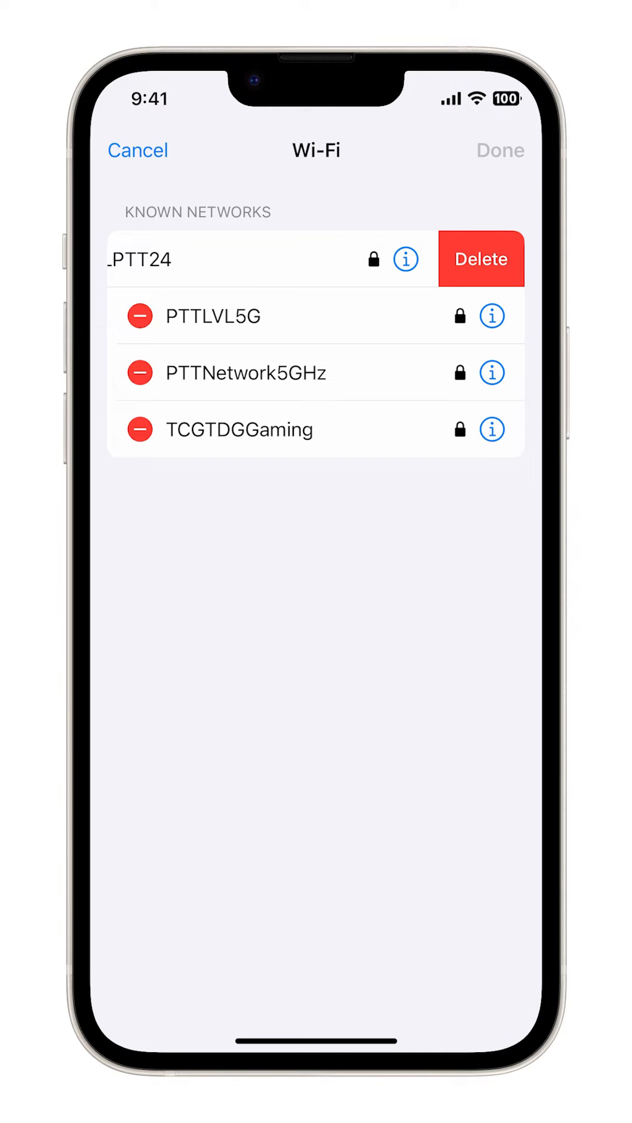
Delete LVLPTT24, finish editing, confirm the removals and go back home
{"action": "left_click", "coordinate": [480, 260]}
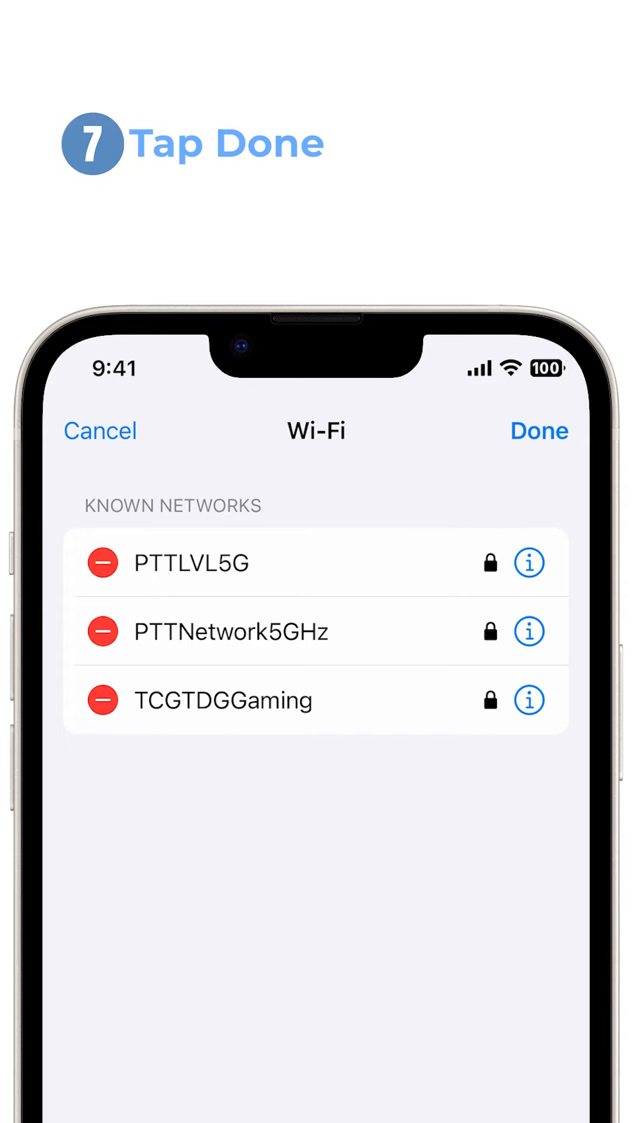
{"action": "left_click", "coordinate": [539, 431]}
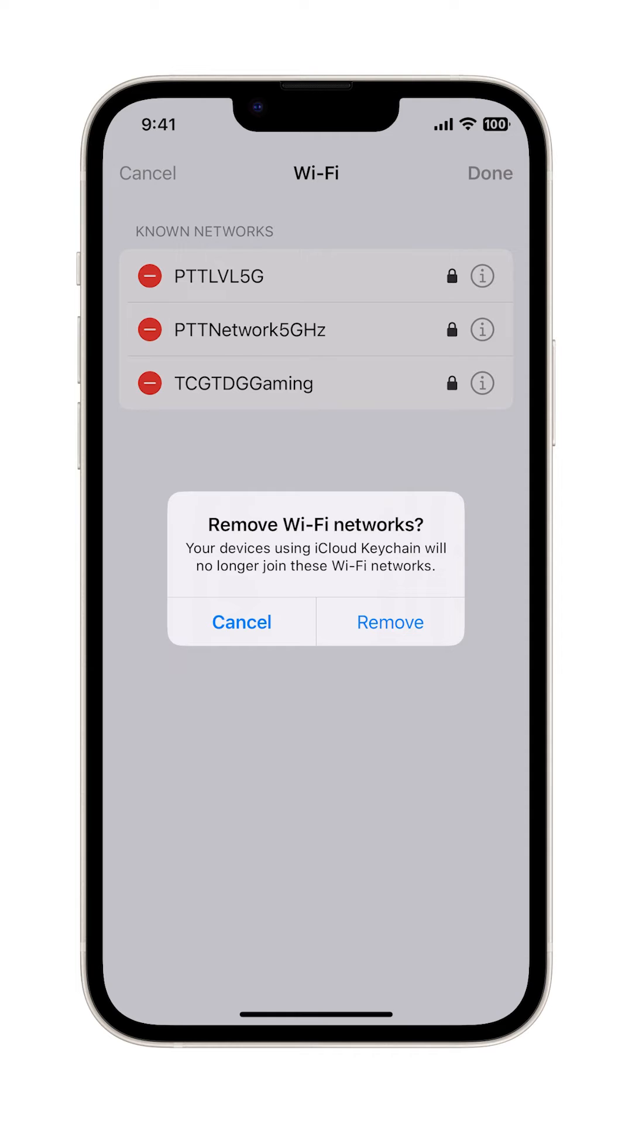
{"action": "left_click", "coordinate": [389, 622]}
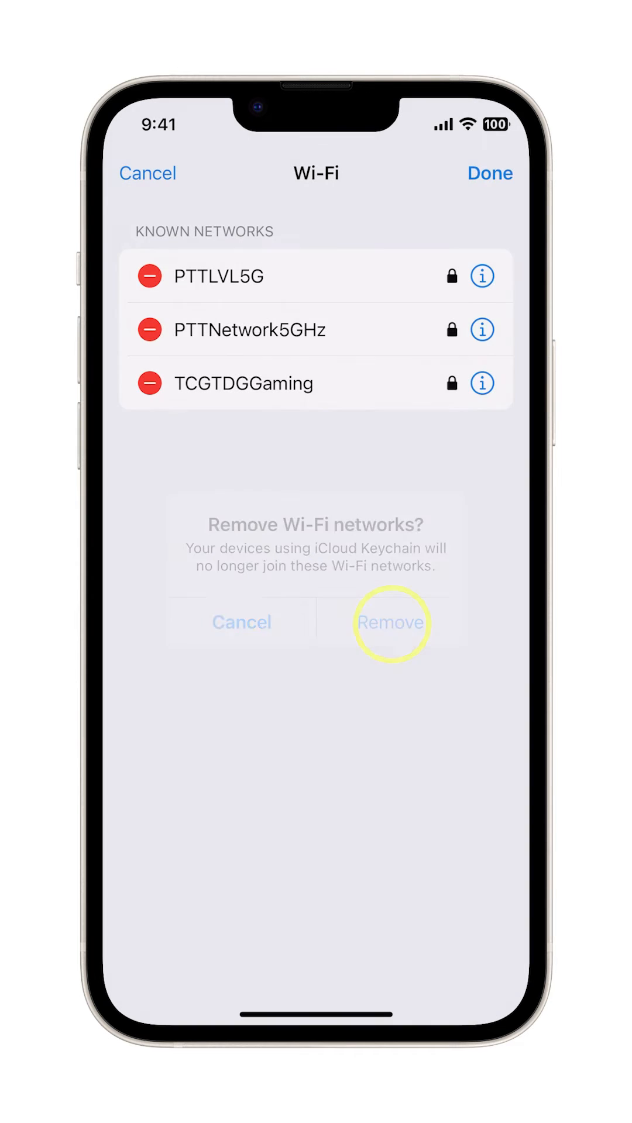
{"action": "left_click", "coordinate": [390, 622]}
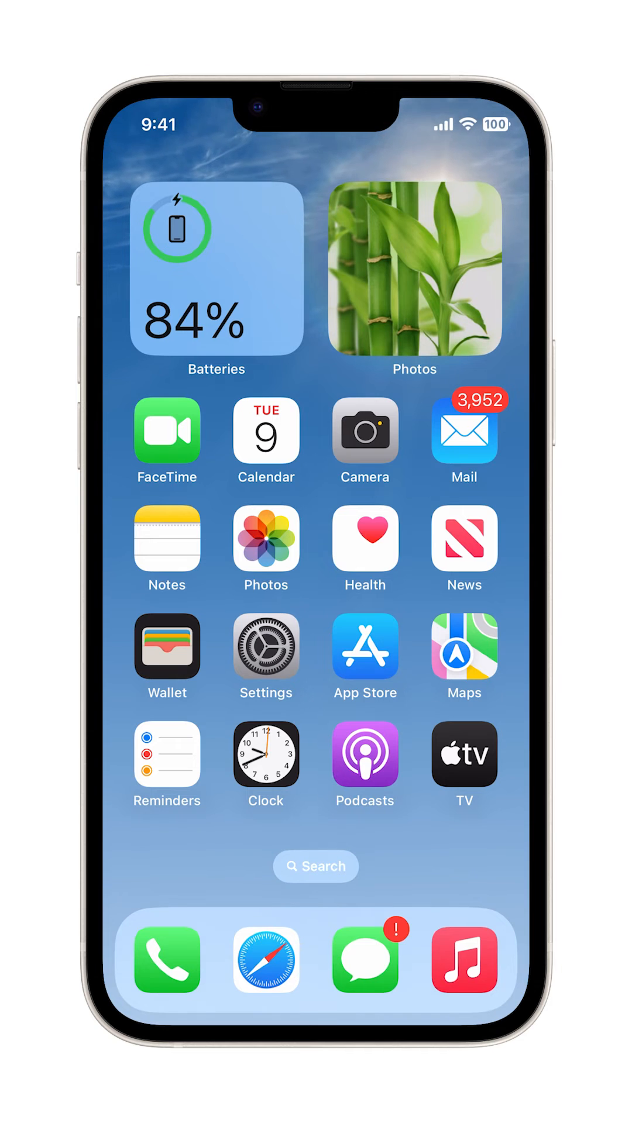
Launch the App Store and show its Games section
{"action": "left_click", "coordinate": [365, 646]}
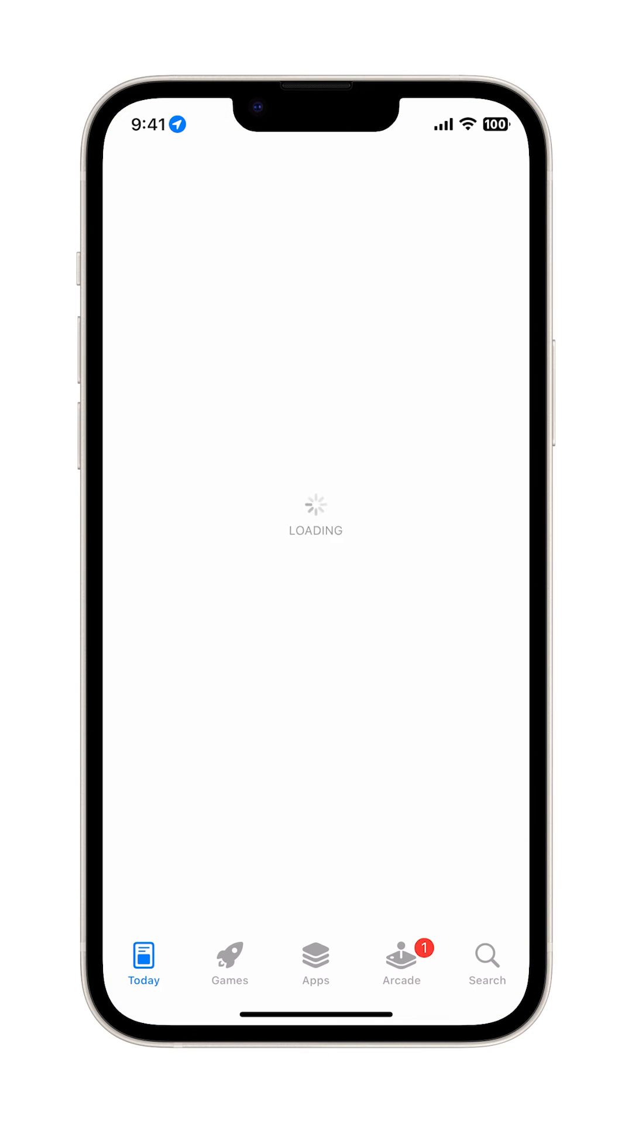
{"action": "left_click", "coordinate": [229, 959]}
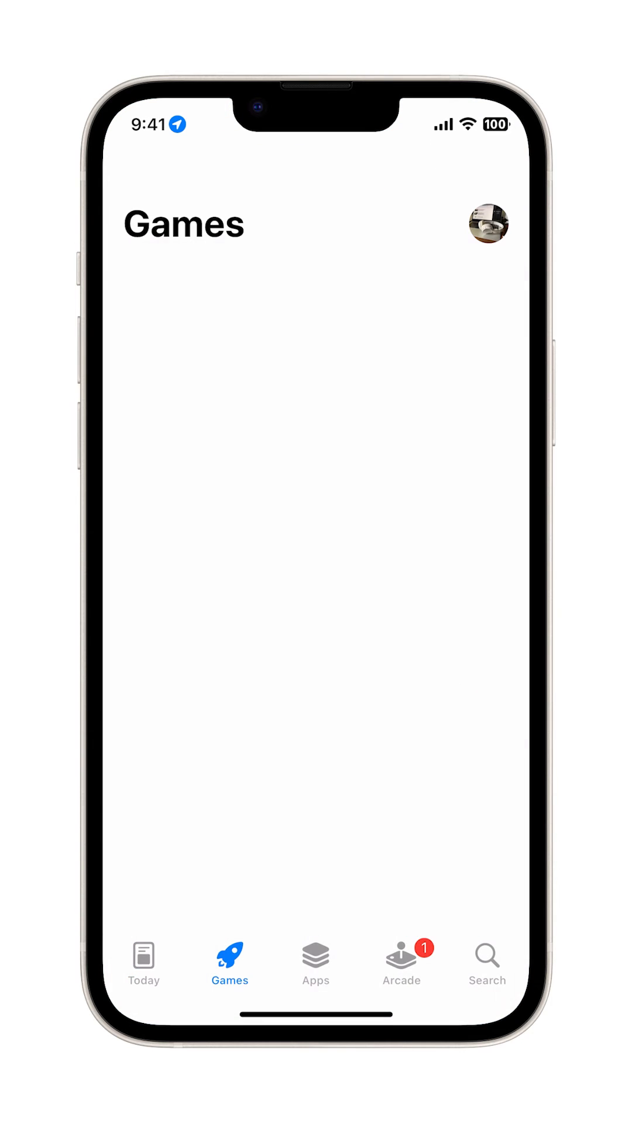